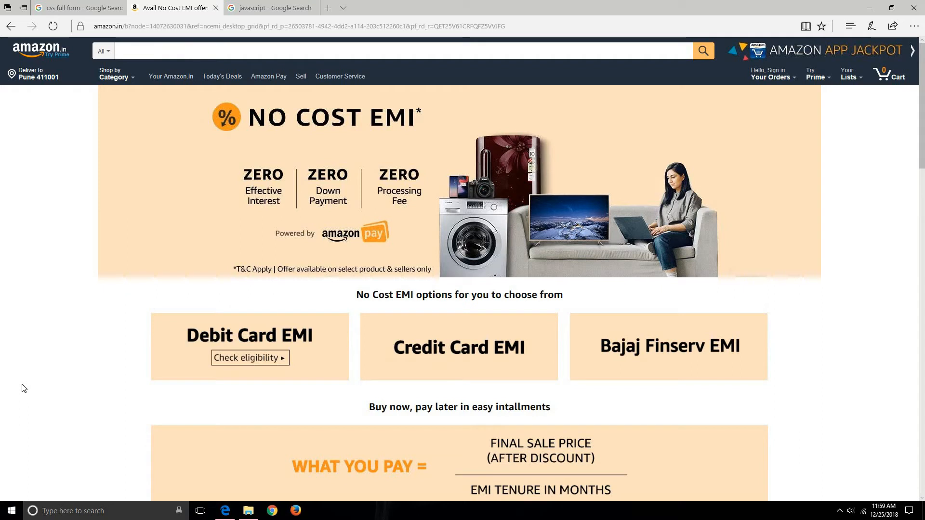
mouse_move(196, 269)
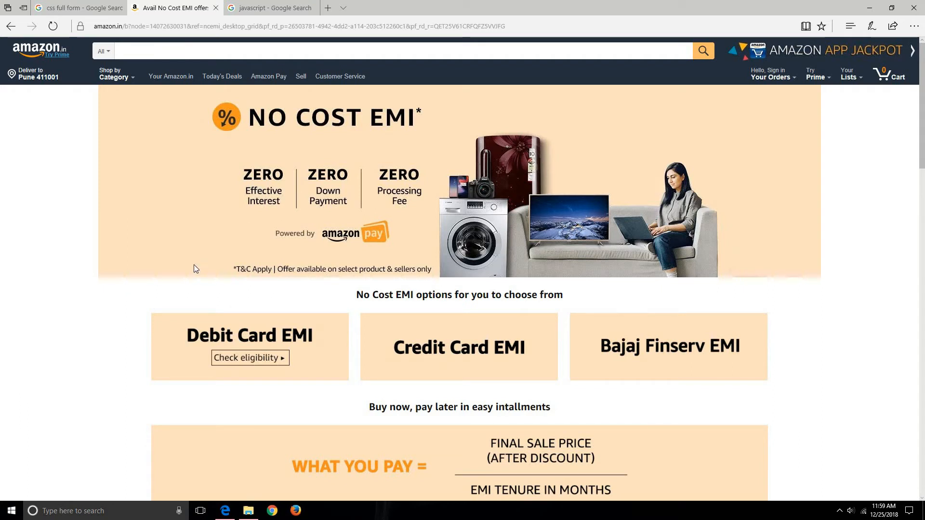
mouse_move(207, 280)
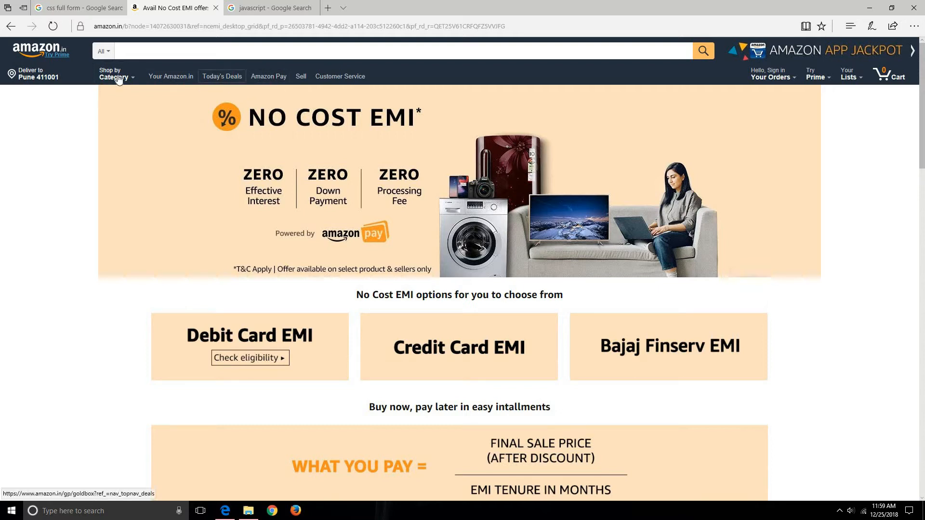
Step: Go from Shop by Category to the Fire TV Stick page, then into the Kitchen & Dining store
left_click(114, 72)
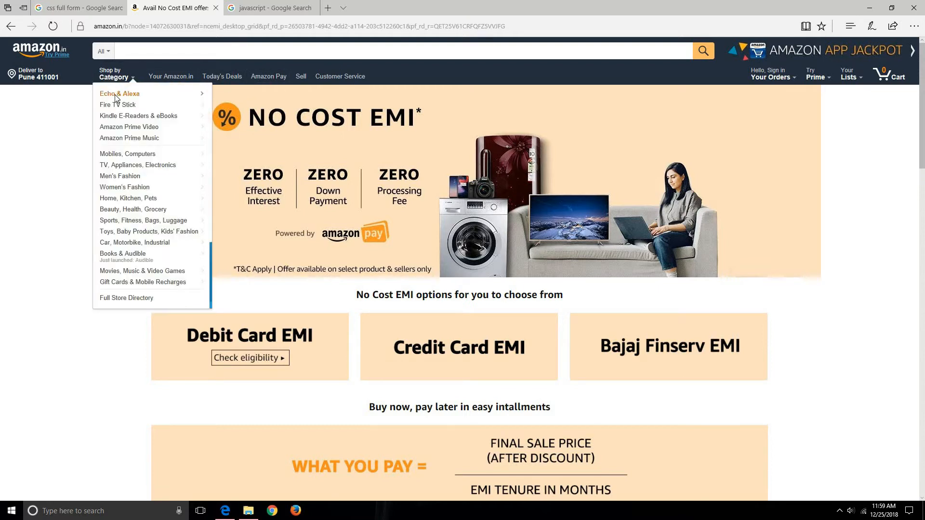
mouse_move(117, 104)
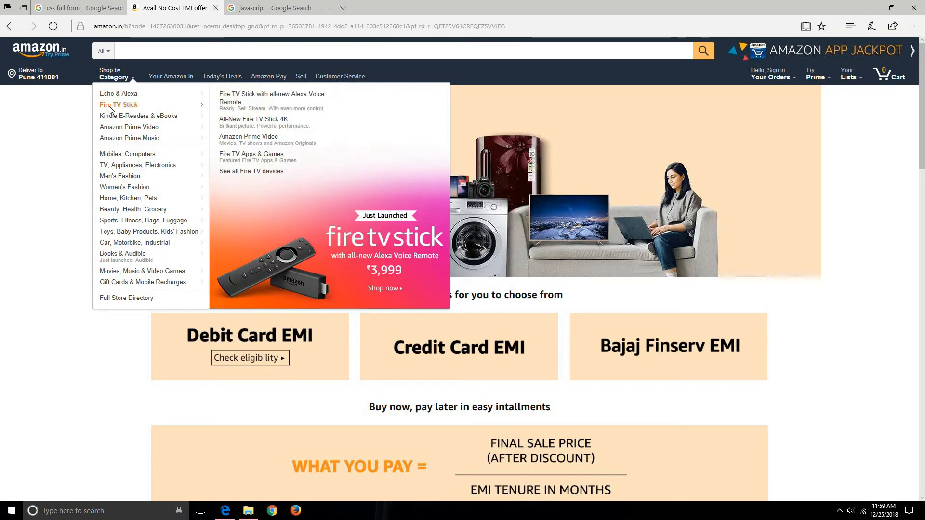
mouse_move(225, 101)
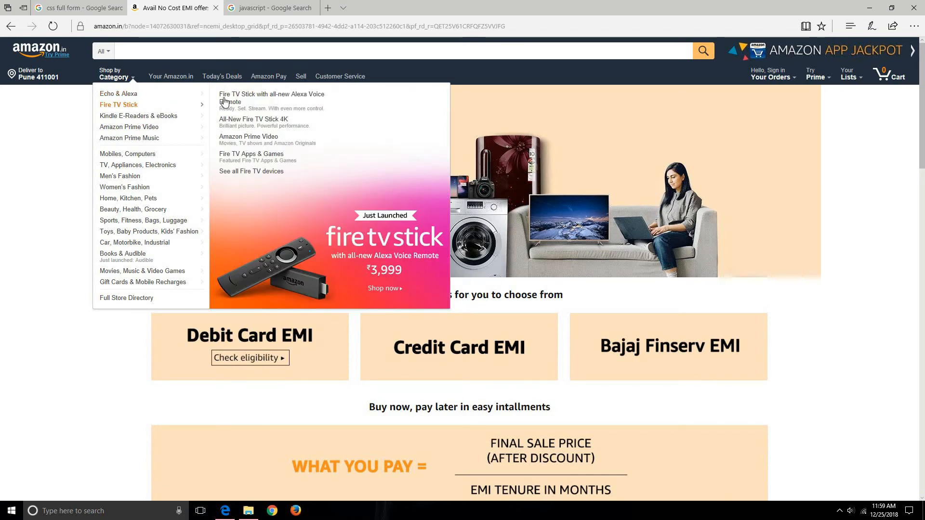
left_click(272, 98)
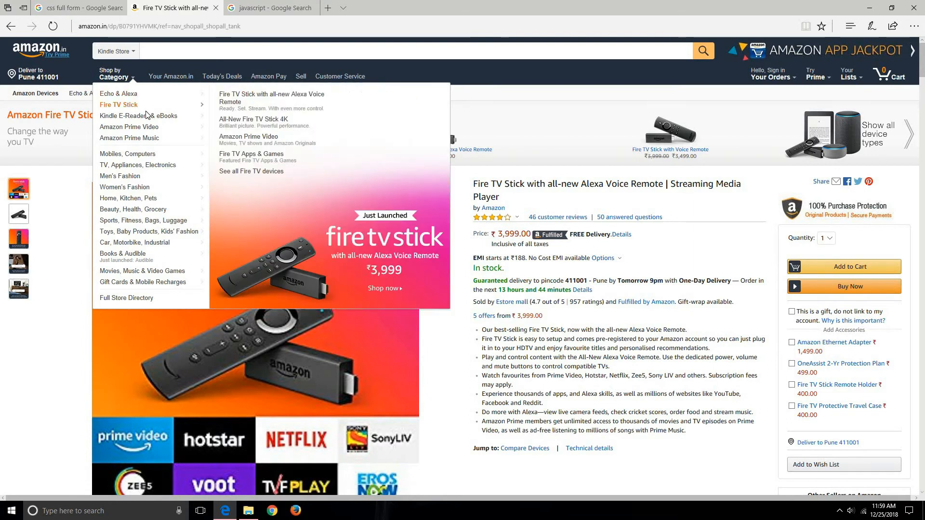
mouse_move(130, 198)
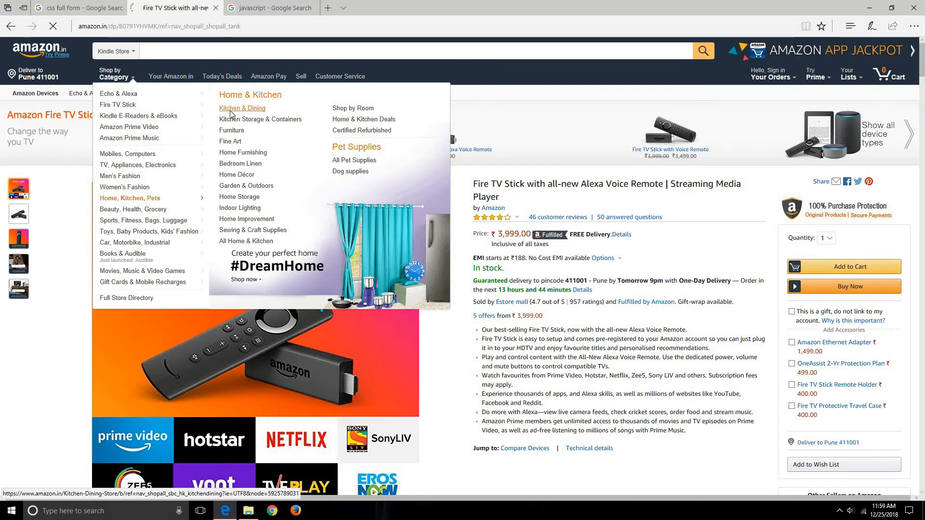
left_click(242, 109)
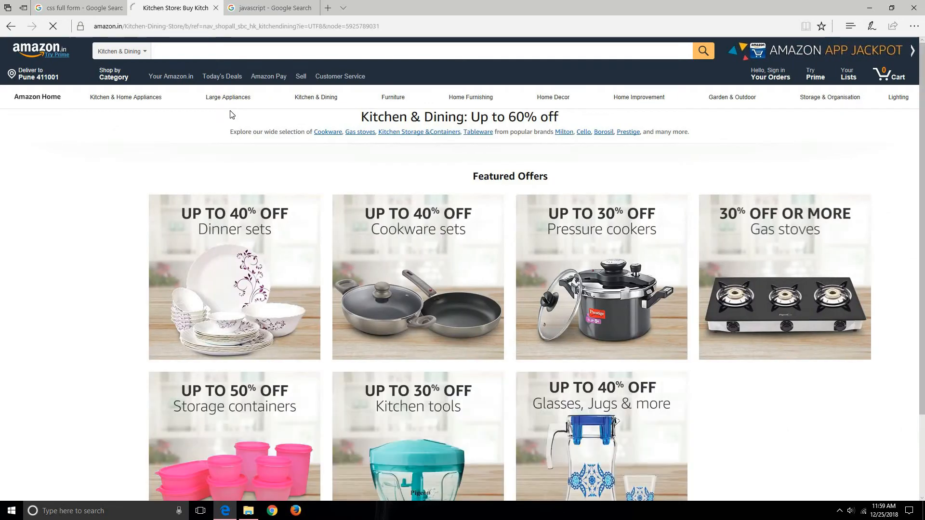
Step: Show the javascript image results with the HTML, CSS and JS logos image enlarged
left_click(270, 8)
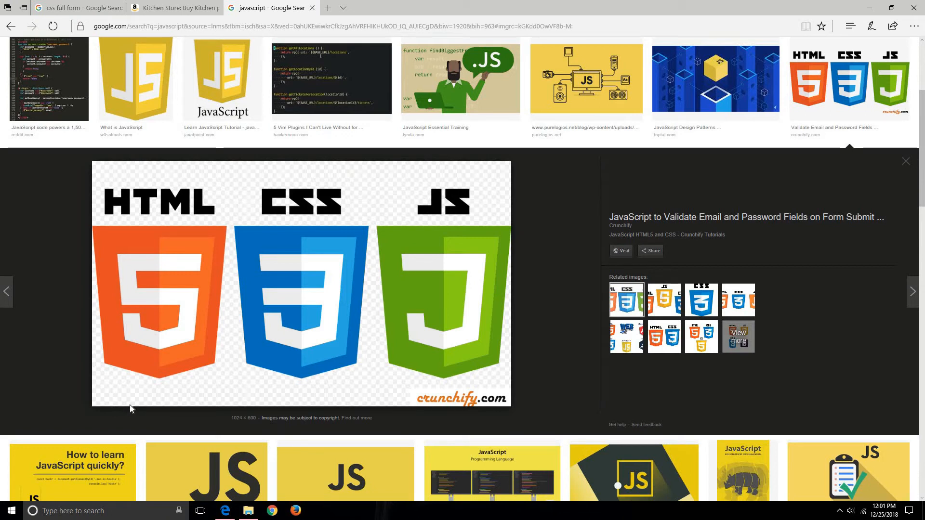
mouse_move(248, 339)
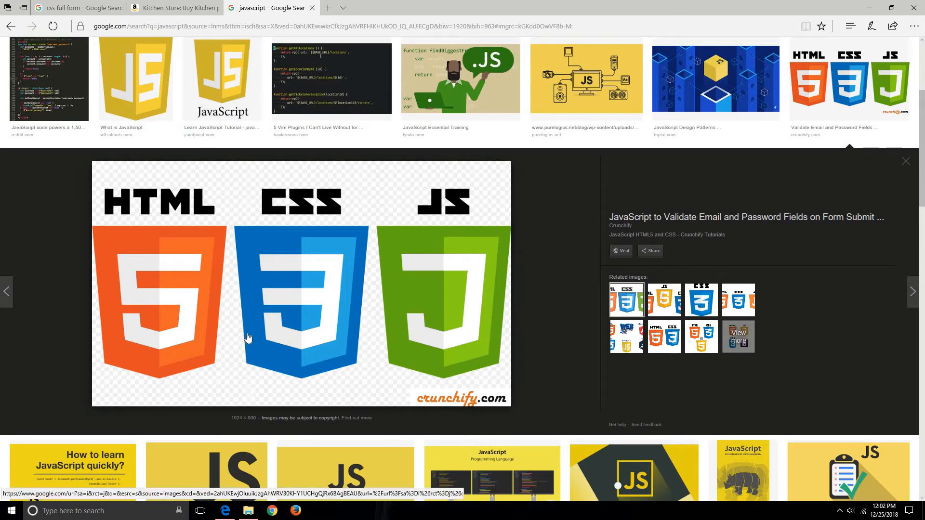
mouse_move(219, 319)
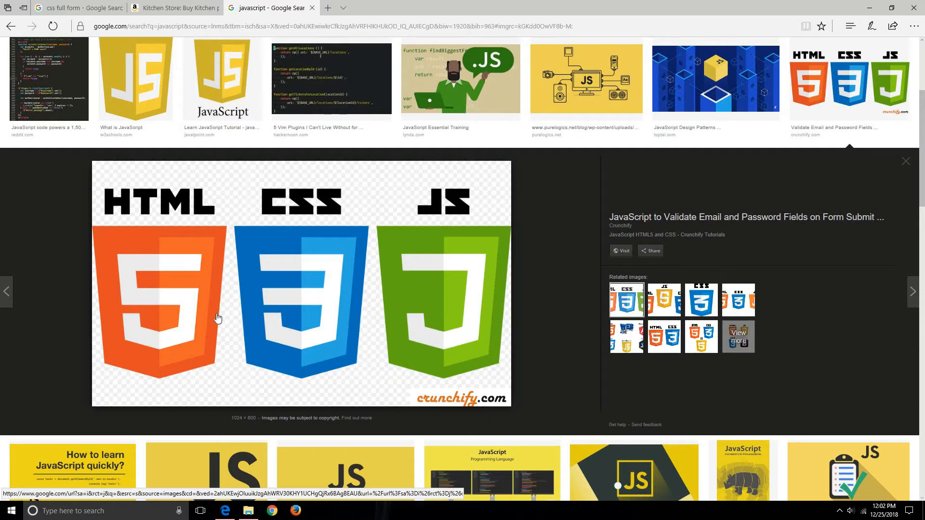
mouse_move(202, 319)
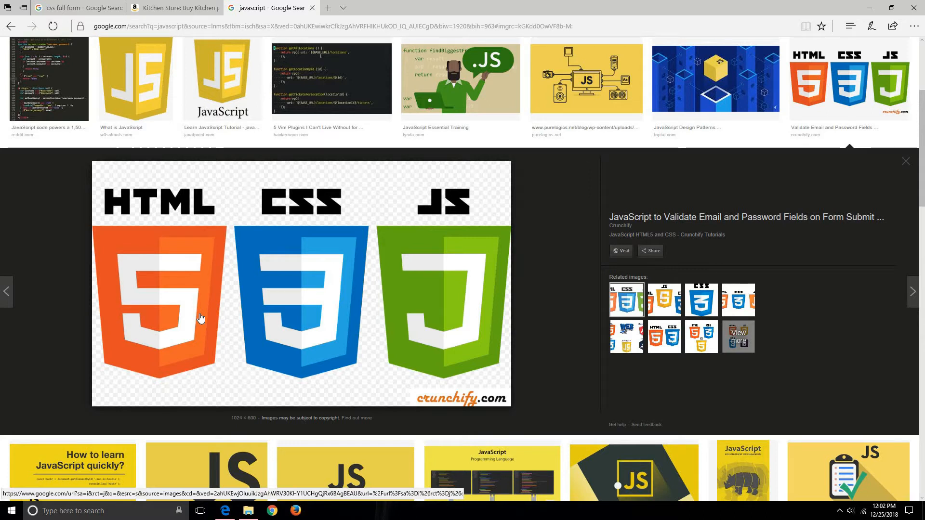
mouse_move(164, 303)
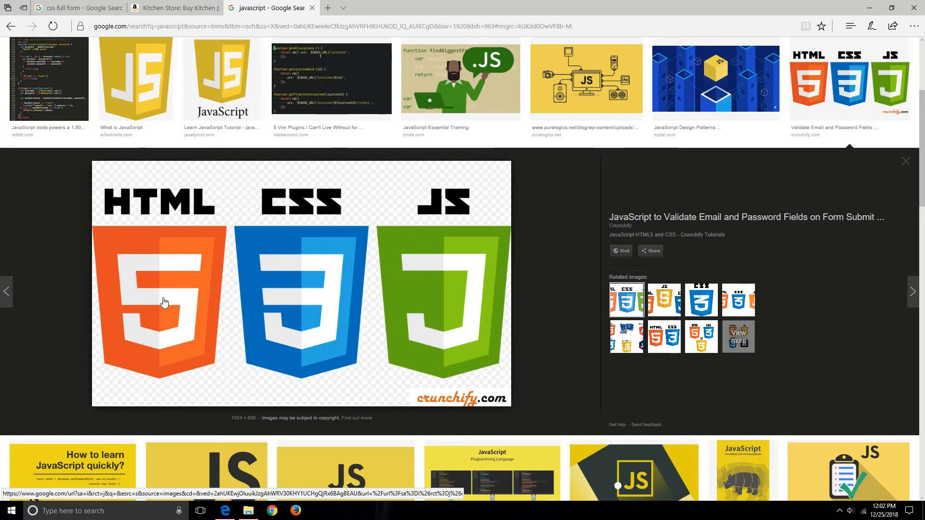
mouse_move(294, 293)
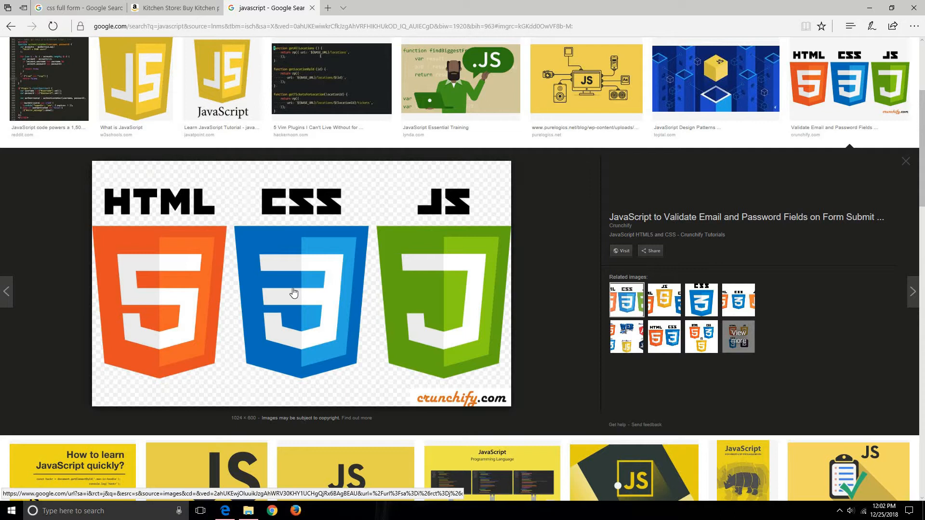
mouse_move(438, 276)
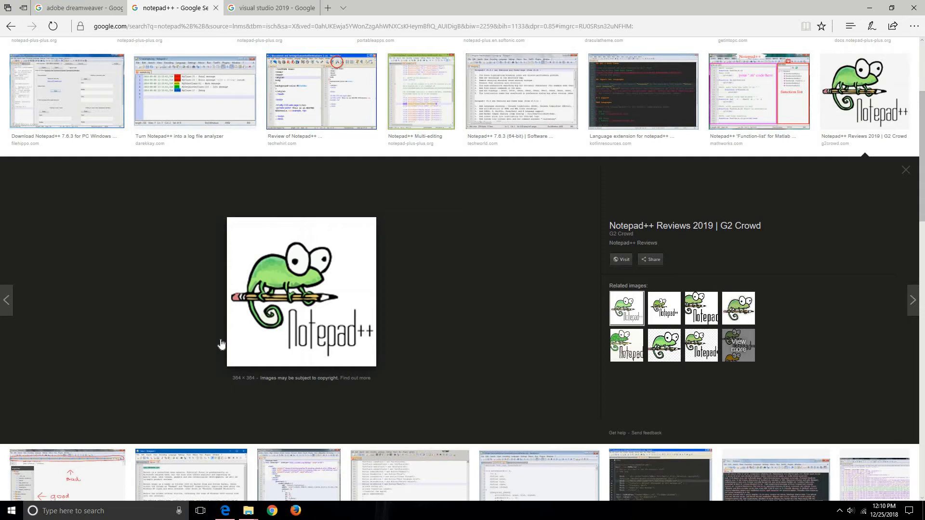
mouse_move(283, 363)
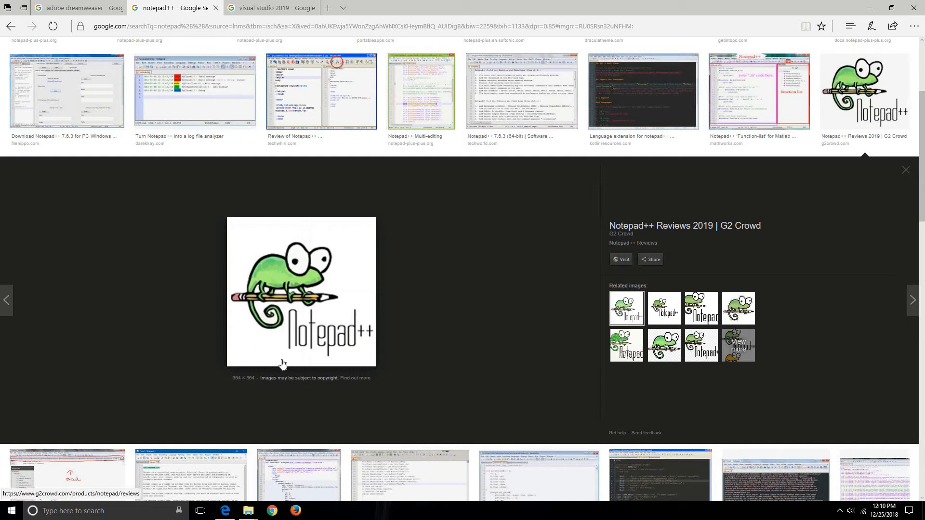
mouse_move(301, 345)
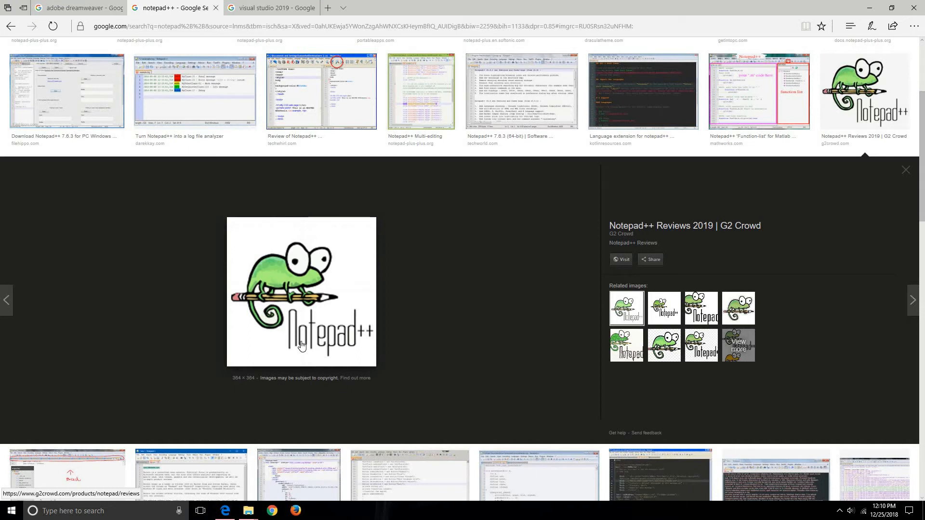
mouse_move(195, 91)
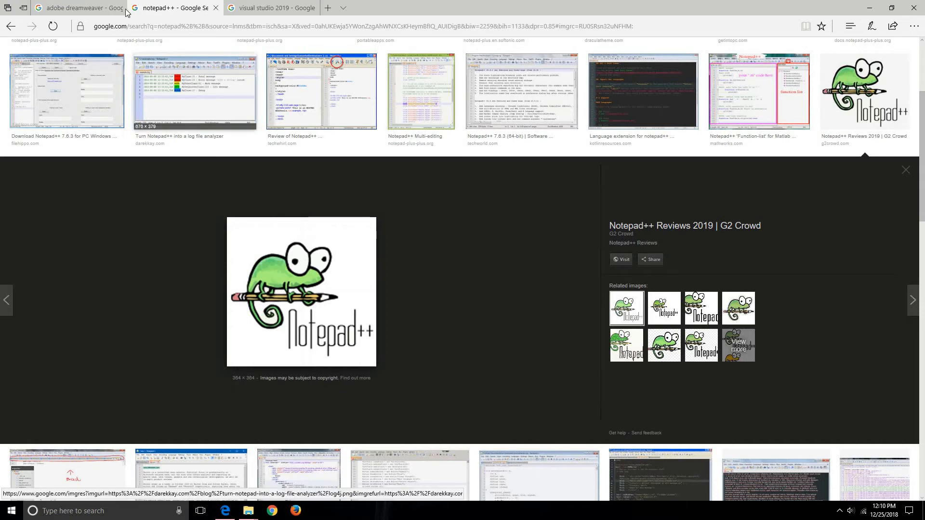
Step: Browse the Dreamweaver, Visual Studio 2019 and Notepad++ image results, ending on the WordPress logo results
left_click(77, 8)
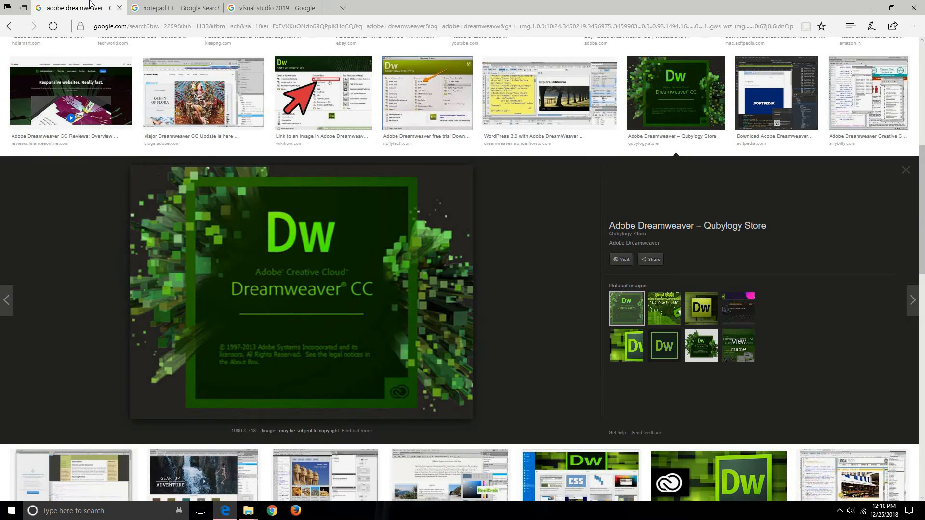
mouse_move(159, 180)
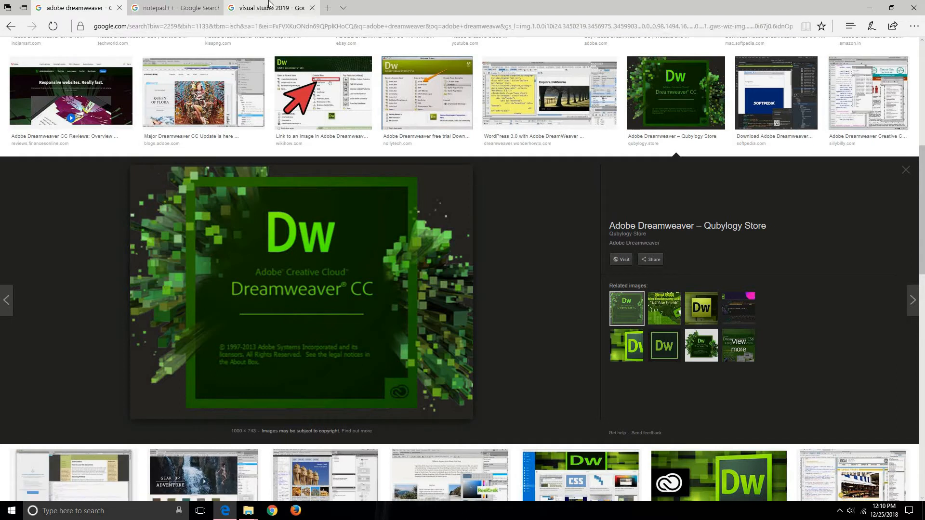
mouse_move(270, 7)
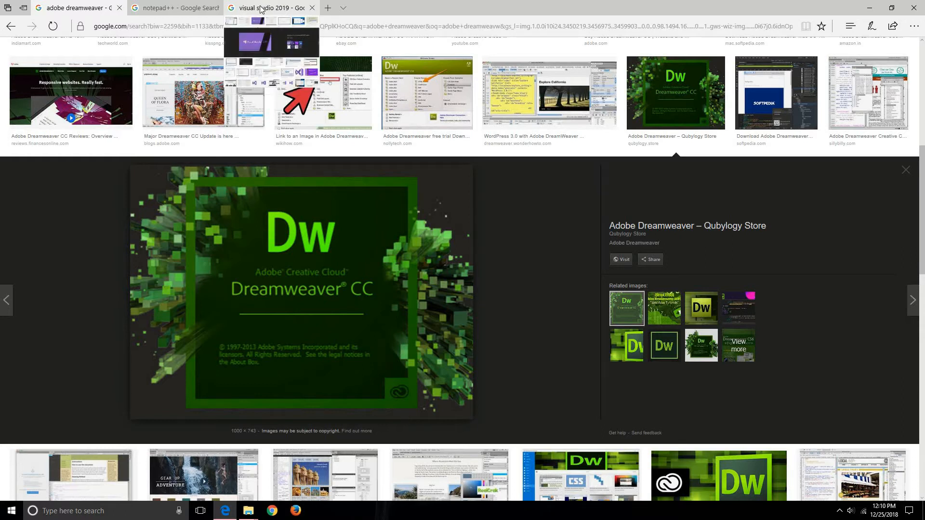
left_click(270, 7)
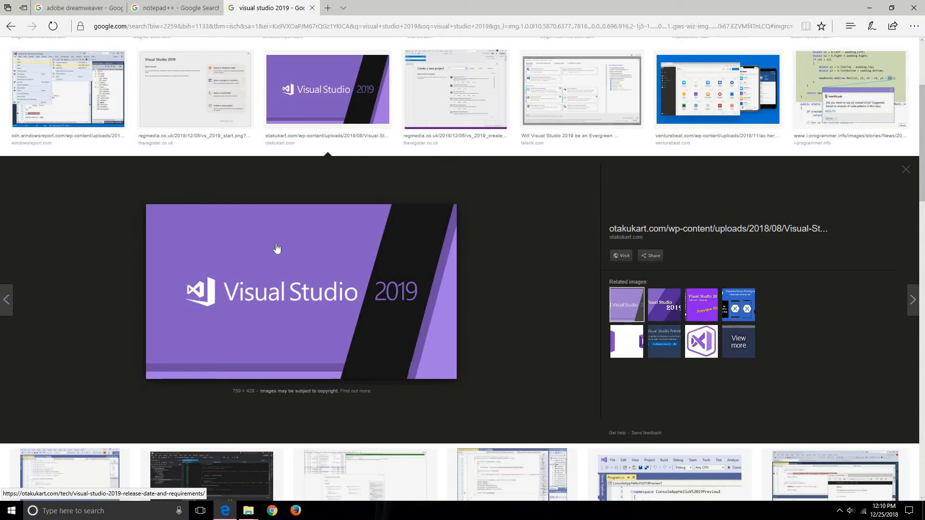
left_click(172, 8)
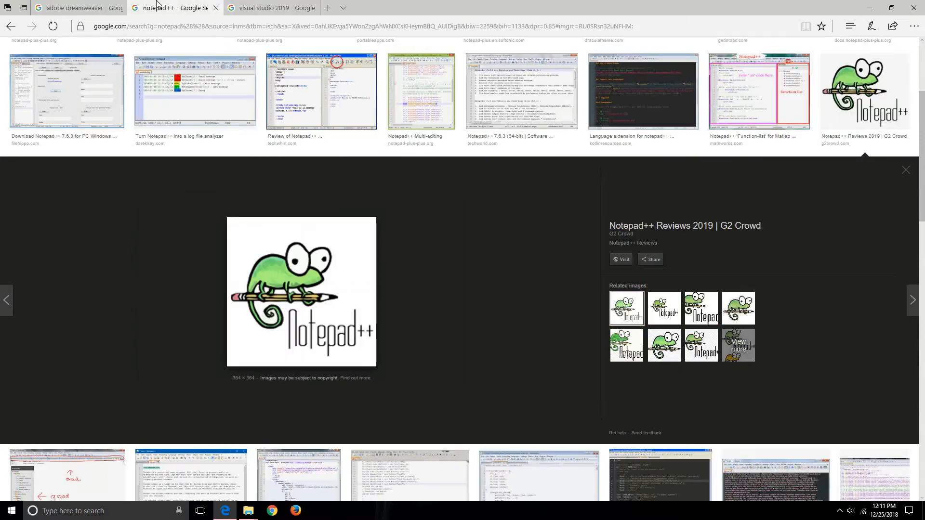
left_click(77, 8)
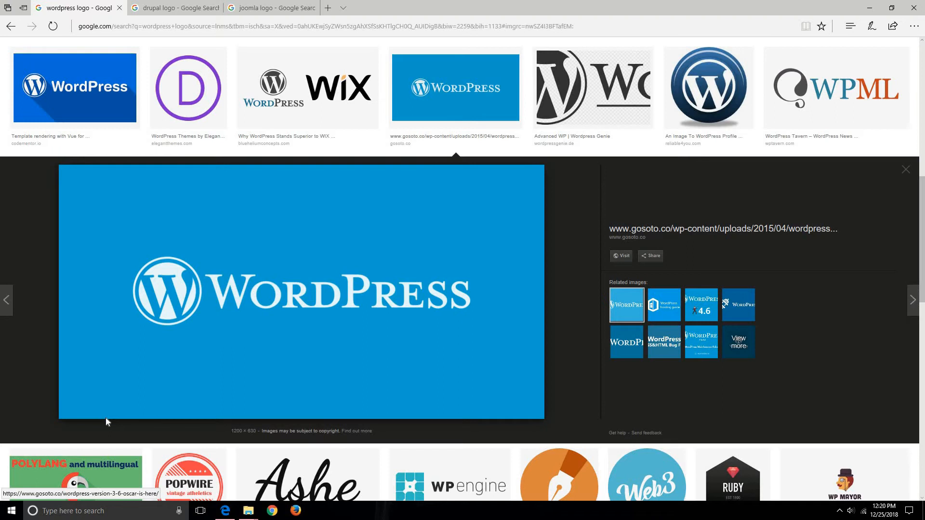
mouse_move(278, 369)
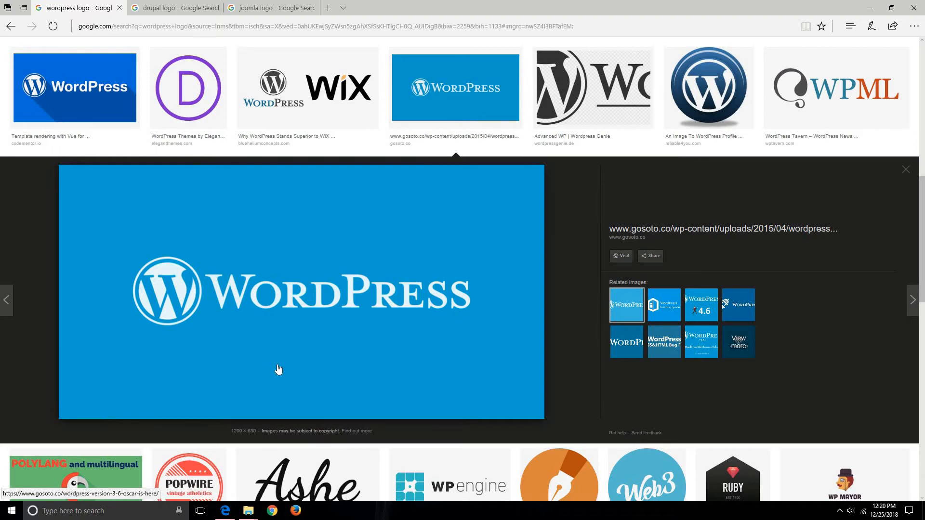
mouse_move(225, 261)
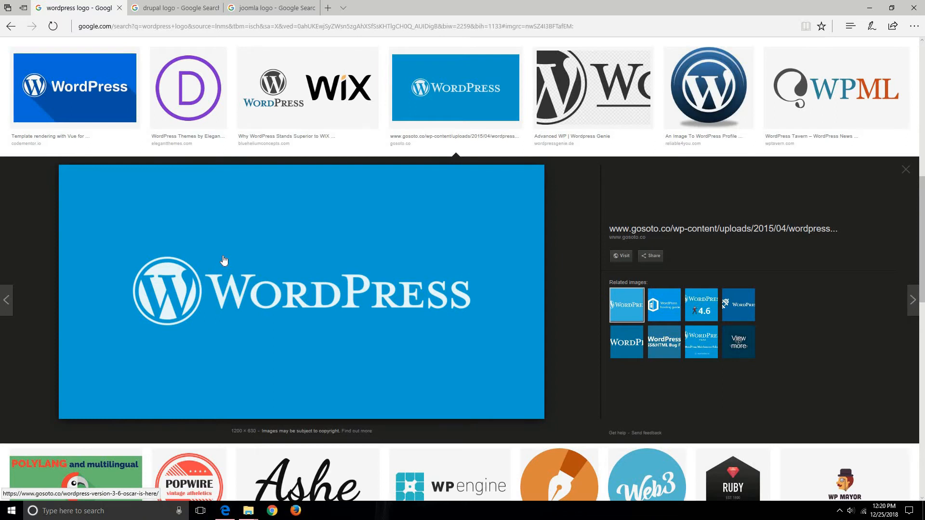
mouse_move(203, 245)
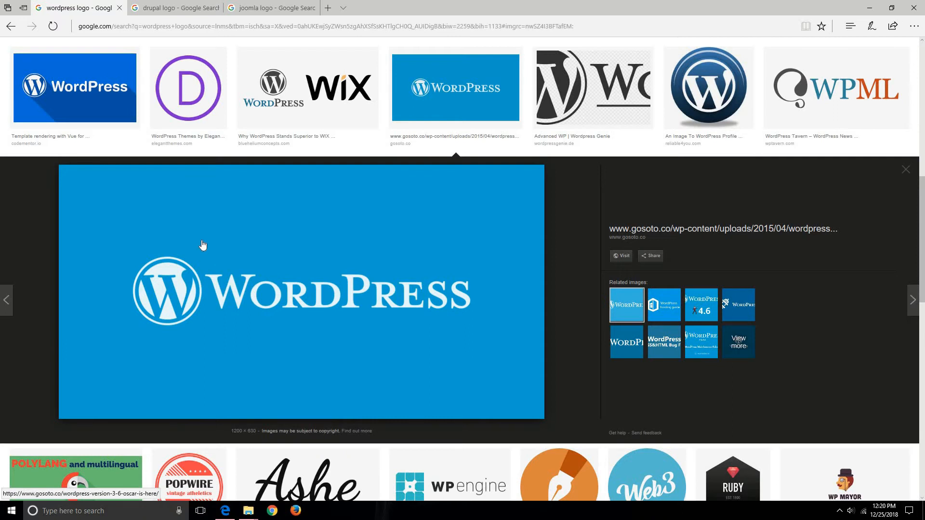
Step: Show the Drupal logo image results, then move on to the freenom image results
left_click(173, 7)
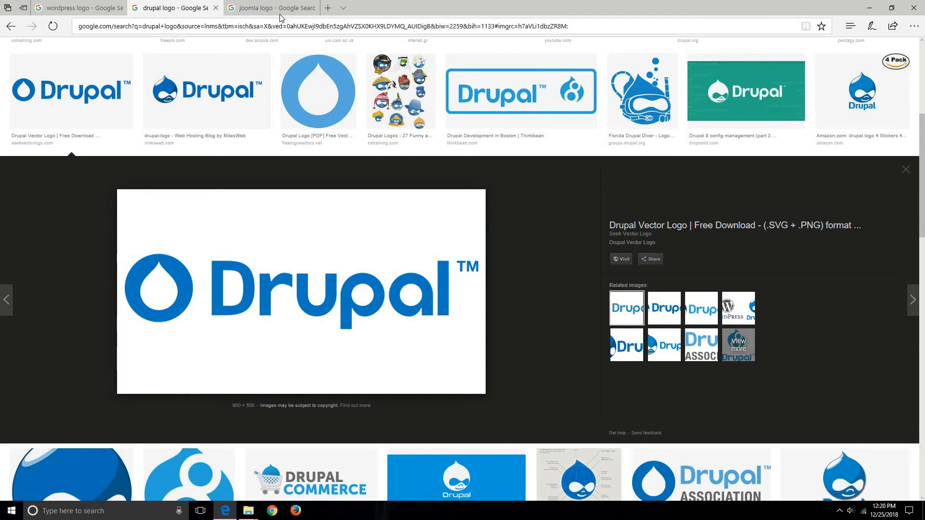
left_click(271, 8)
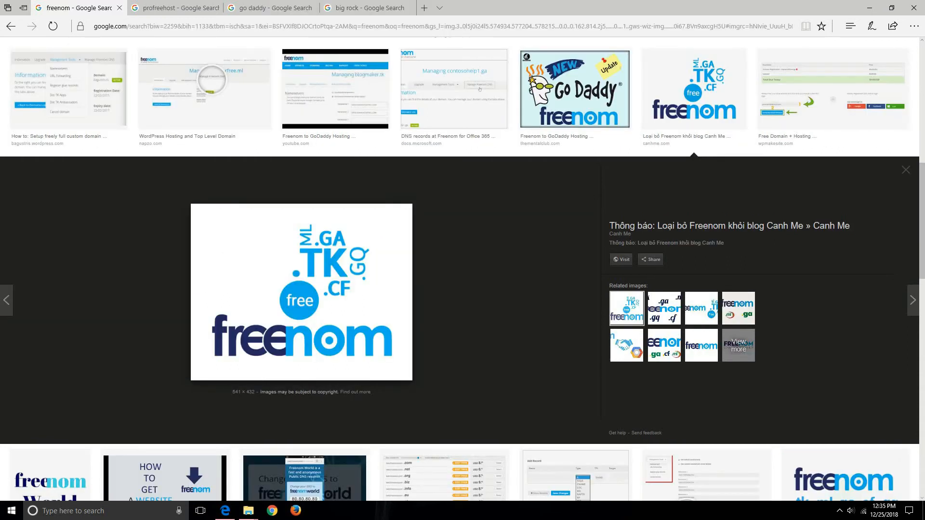
mouse_move(157, 326)
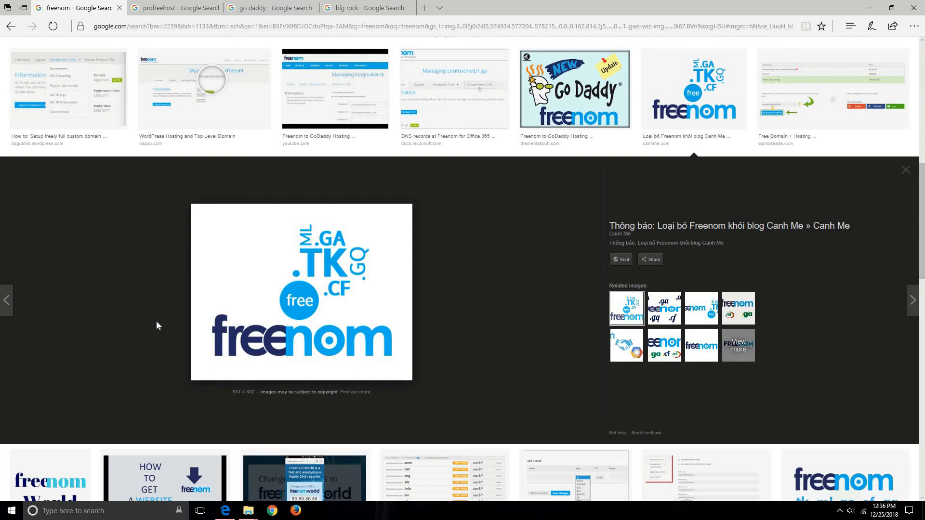
mouse_move(290, 353)
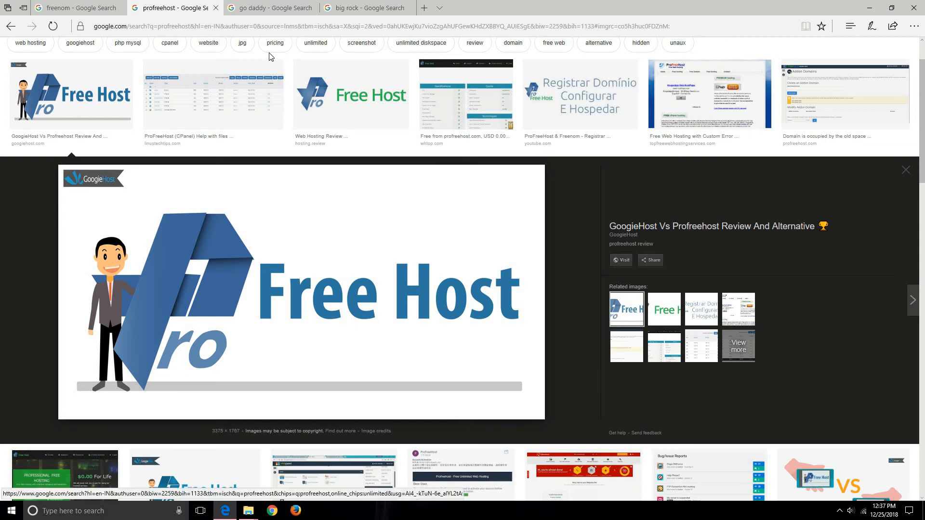
mouse_move(192, 237)
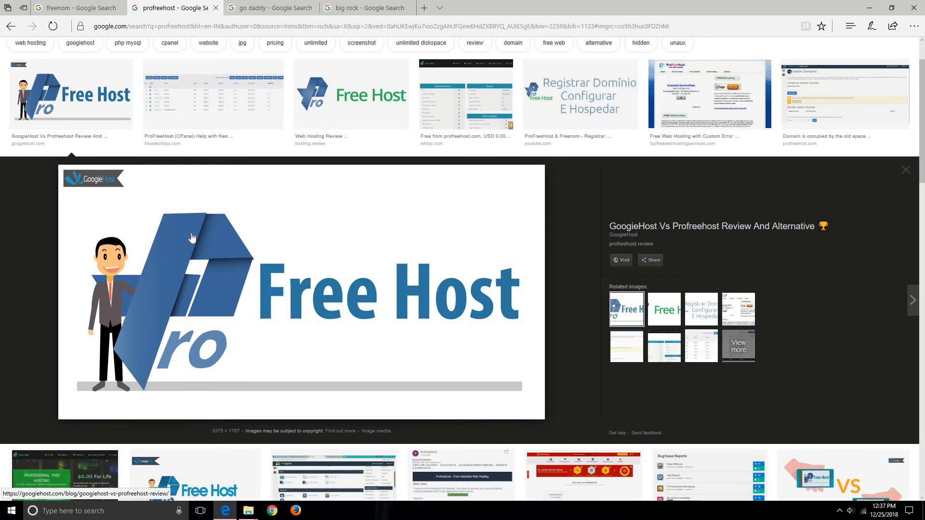
mouse_move(207, 298)
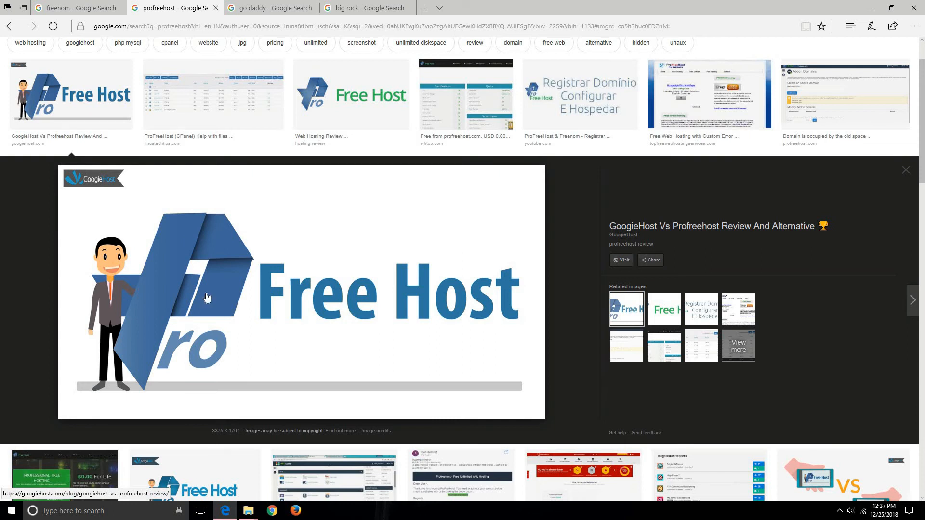
mouse_move(352, 323)
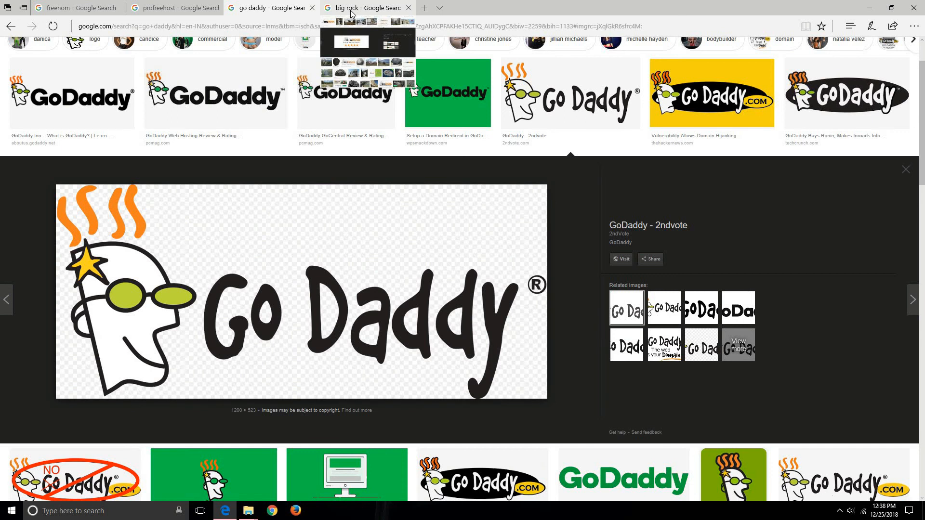
Step: Show the Big Rock image results with the BigRock logo enlarged
left_click(367, 8)
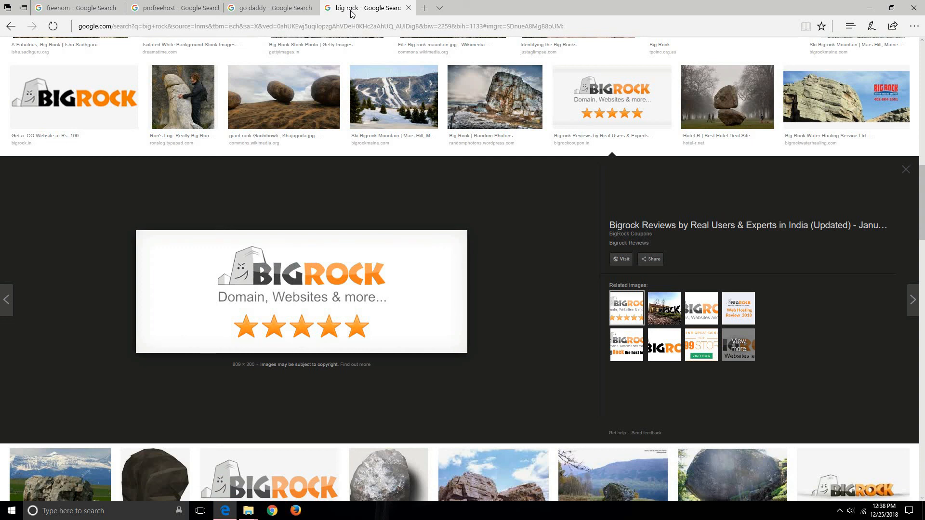
mouse_move(316, 164)
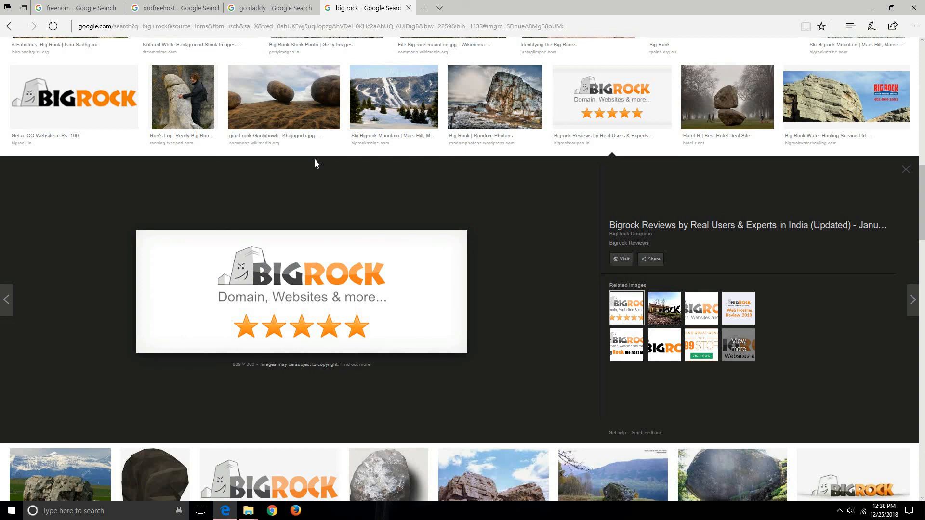
mouse_move(283, 97)
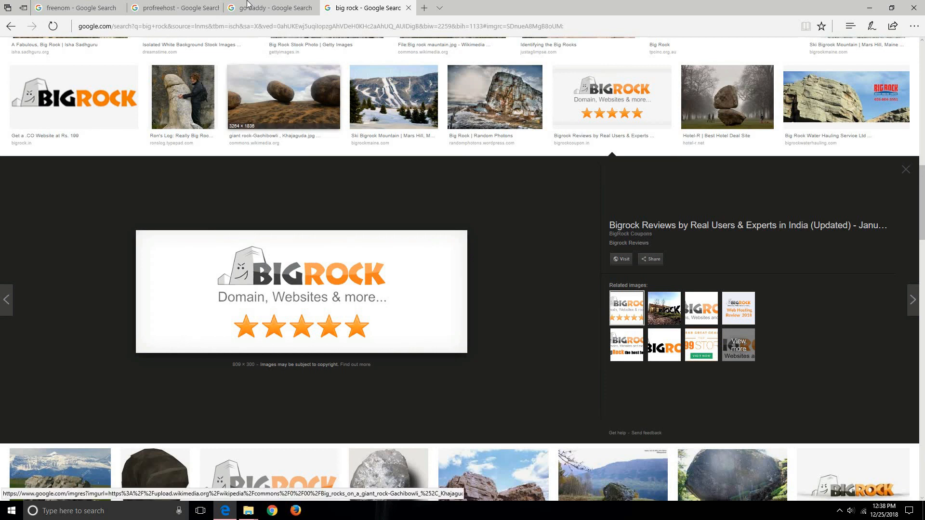
mouse_move(270, 8)
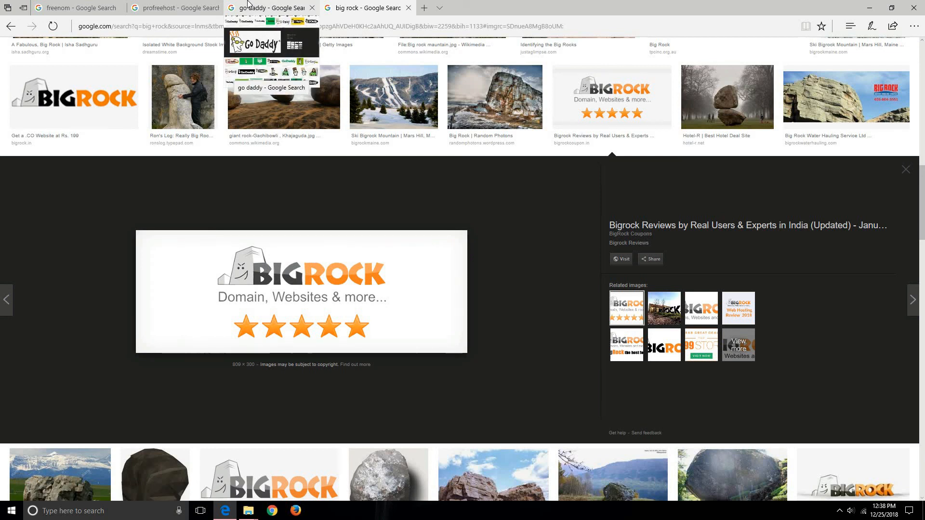